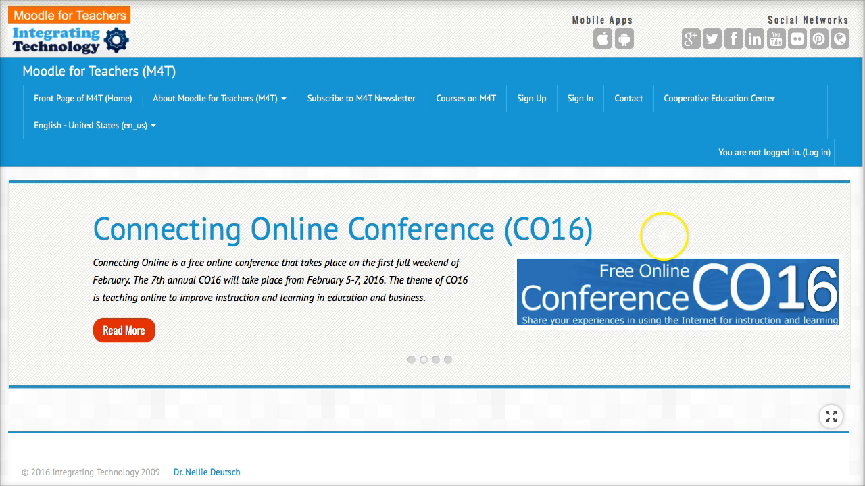
pyautogui.moveTo(812, 103)
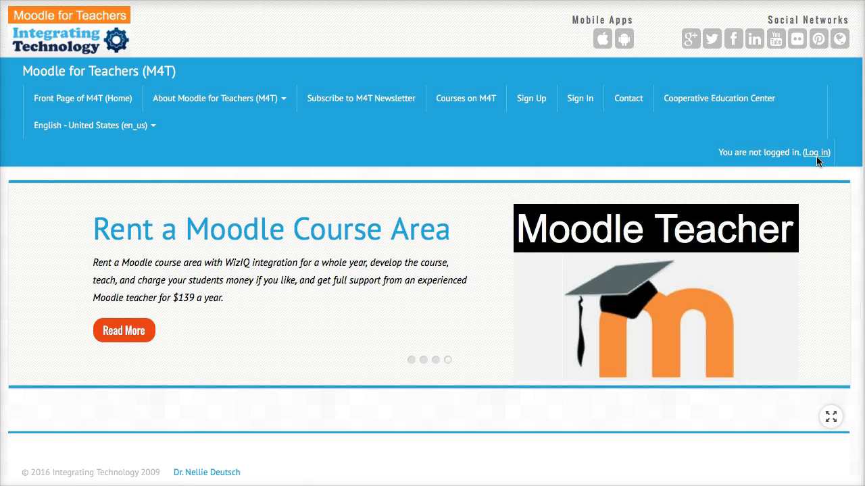
# Step: Go to the Moodle for Teachers log-in page from the front page
pyautogui.click(819, 152)
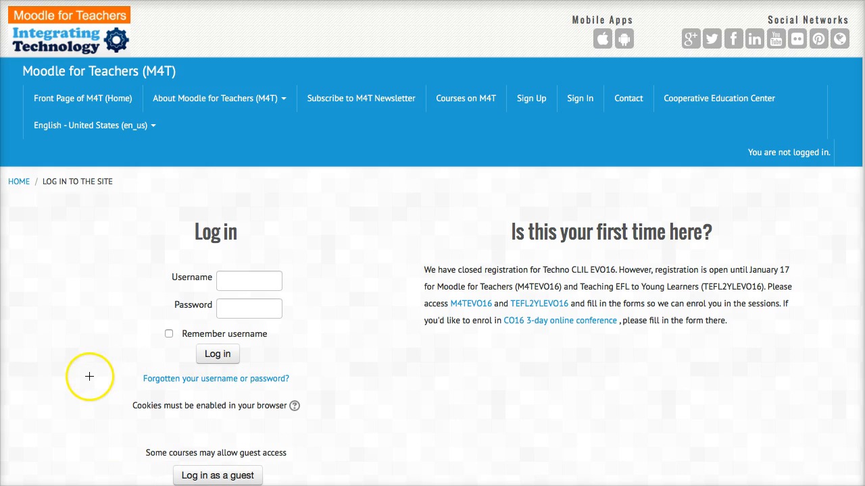
pyautogui.moveTo(133, 385)
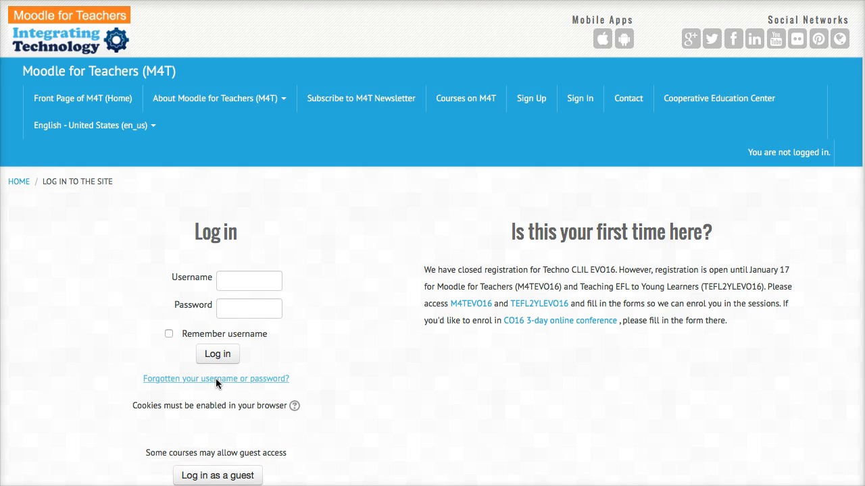
pyautogui.click(214, 378)
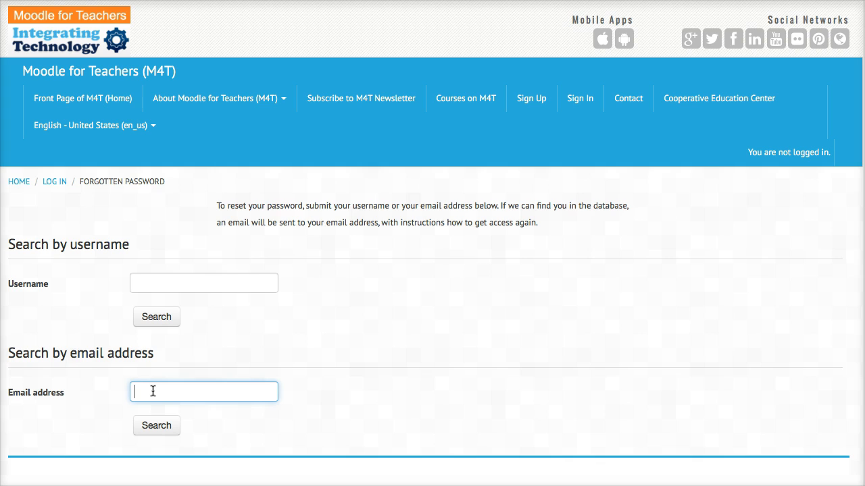
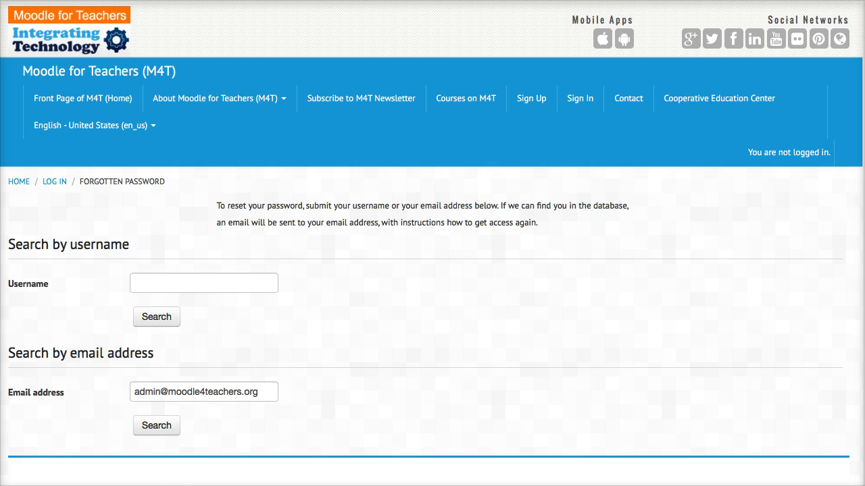
pyautogui.click(157, 425)
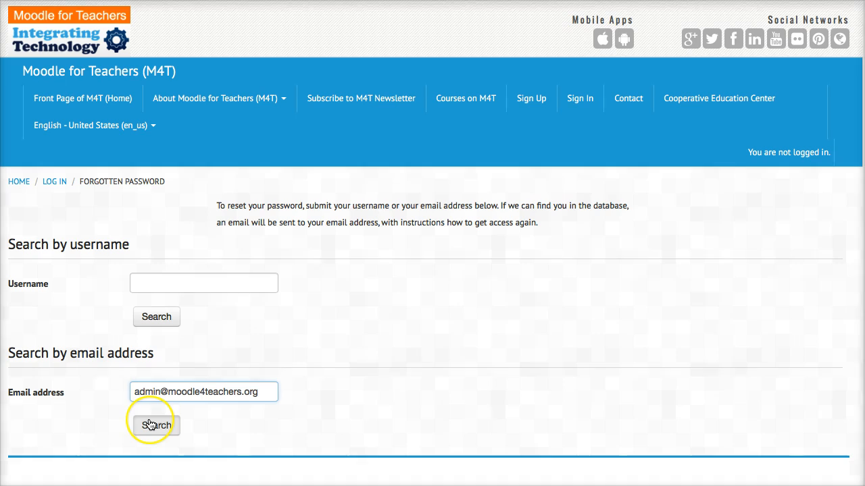
# Step: Submit the email search, confirm the reset email was sent and continue past the message
pyautogui.click(156, 427)
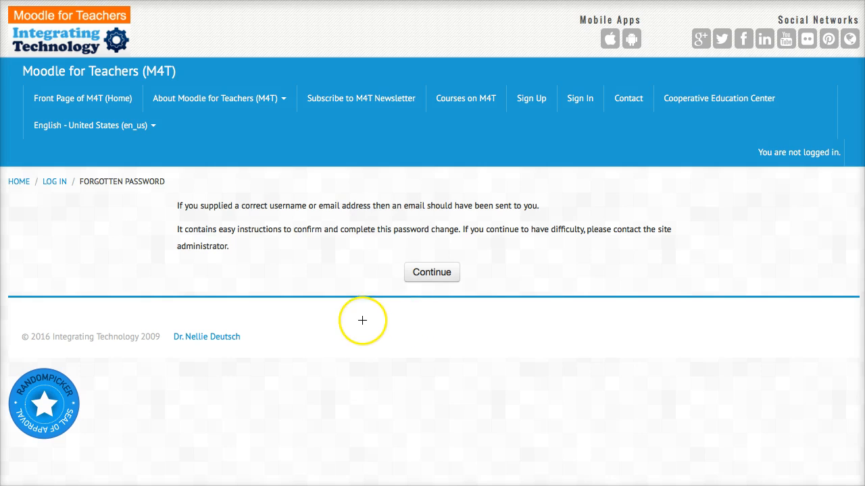
pyautogui.moveTo(479, 211)
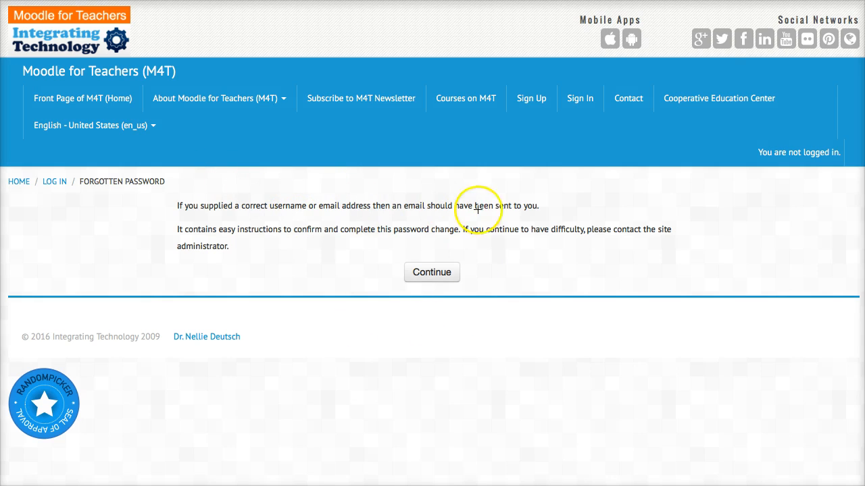
pyautogui.moveTo(546, 211)
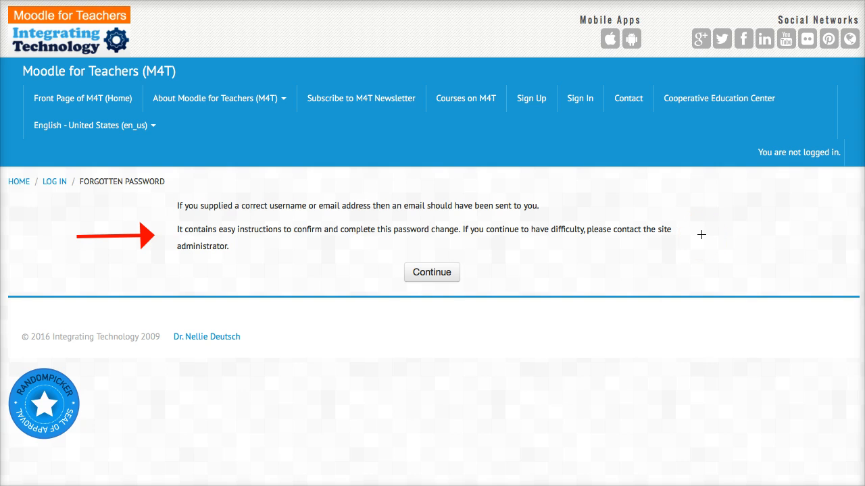
pyautogui.click(670, 240)
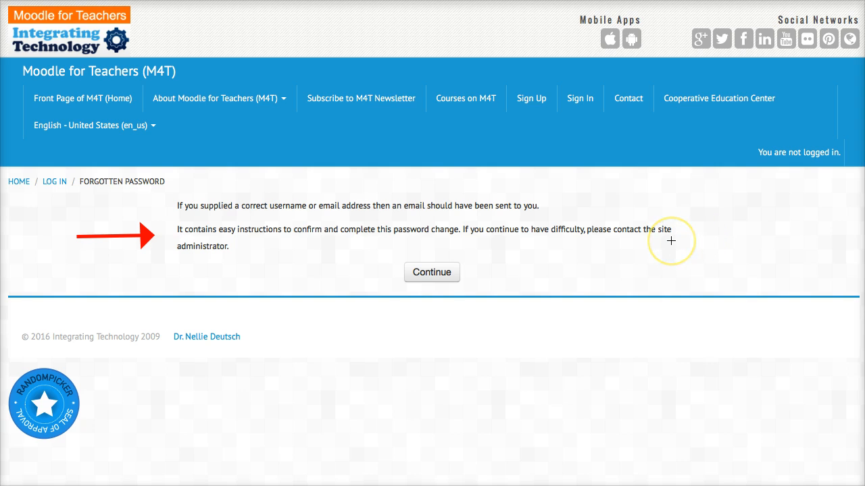
pyautogui.moveTo(781, 341)
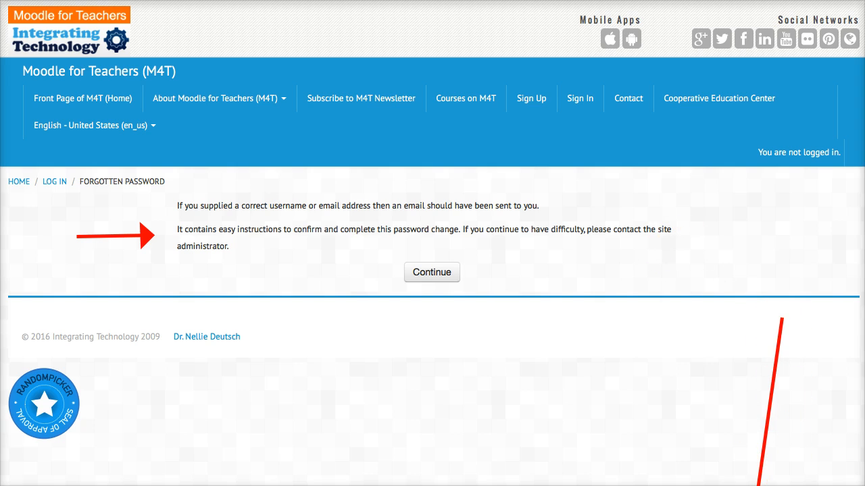
pyautogui.moveTo(626, 112)
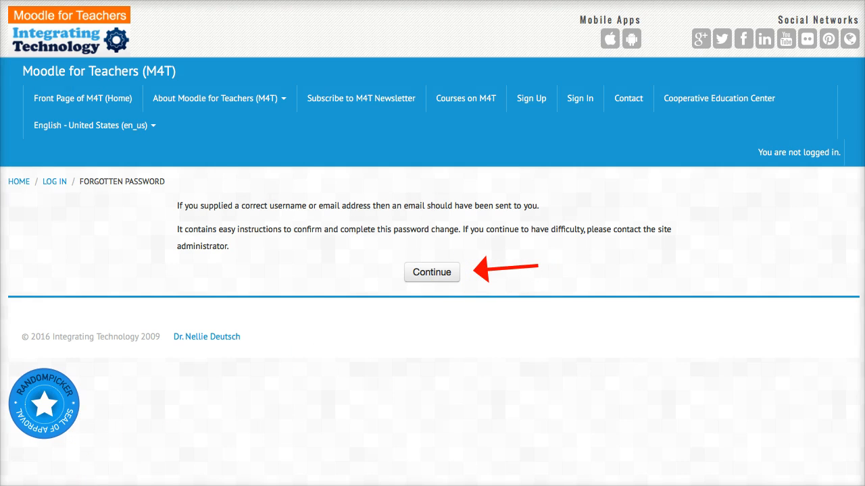
pyautogui.click(431, 273)
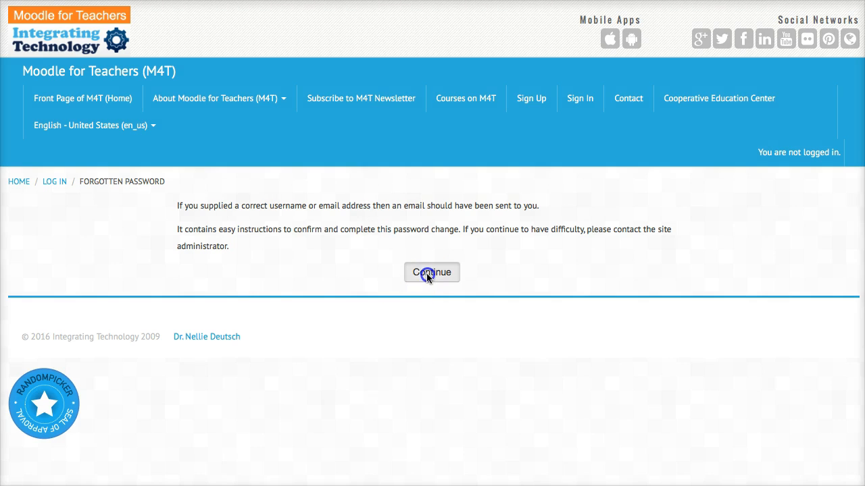
# Step: Bring up the Gmail inbox showing the new Moodle for Teachers email
pyautogui.click(431, 273)
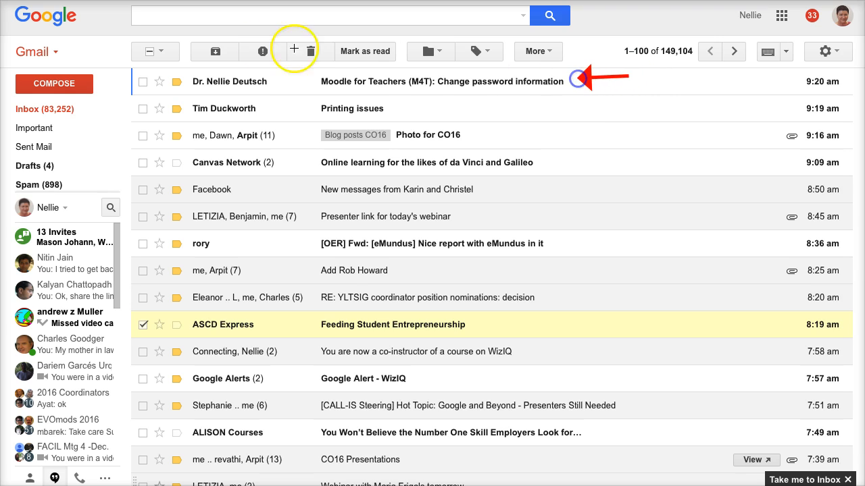
pyautogui.moveTo(122, 84)
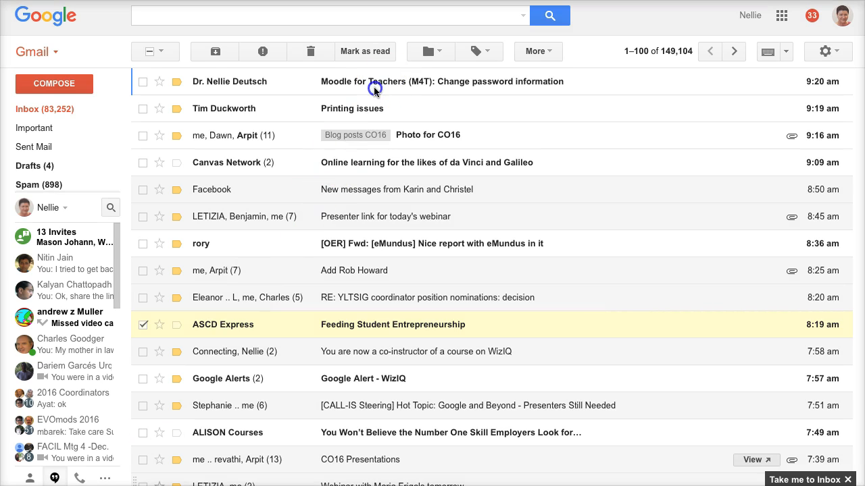
# Step: Read the 'M4T: Change password information' email and follow on to the CO16 enrolment page
pyautogui.click(442, 81)
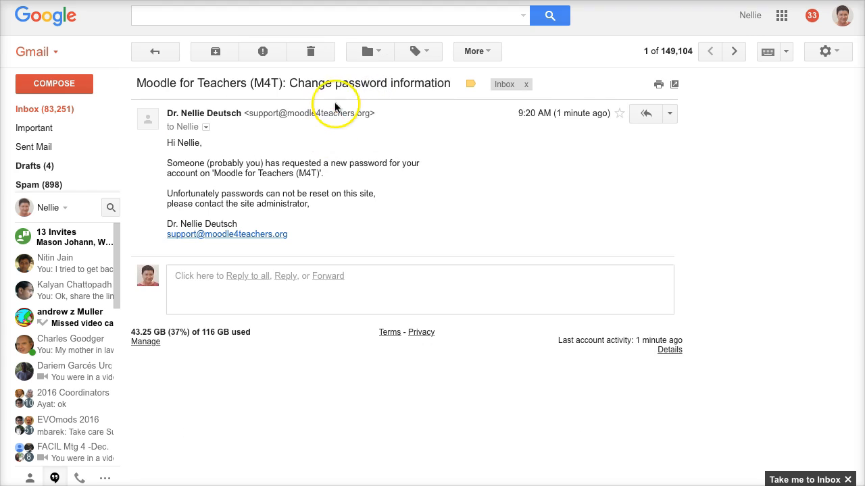
pyautogui.moveTo(175, 370)
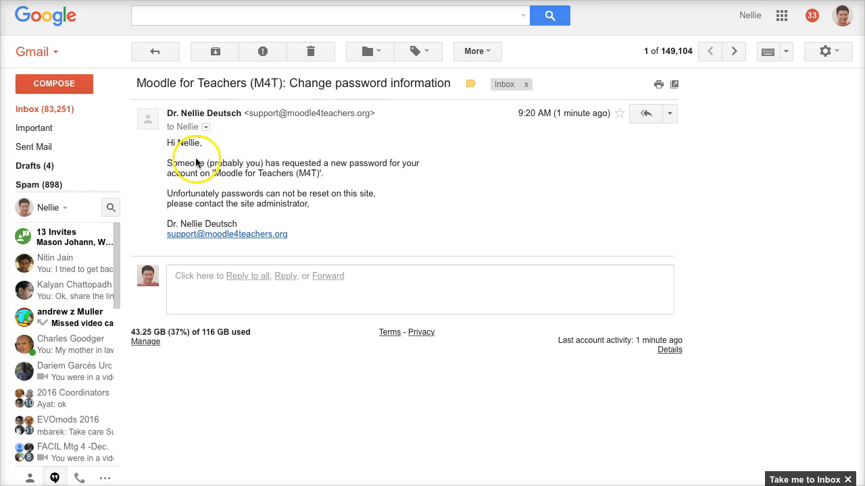
pyautogui.moveTo(338, 173)
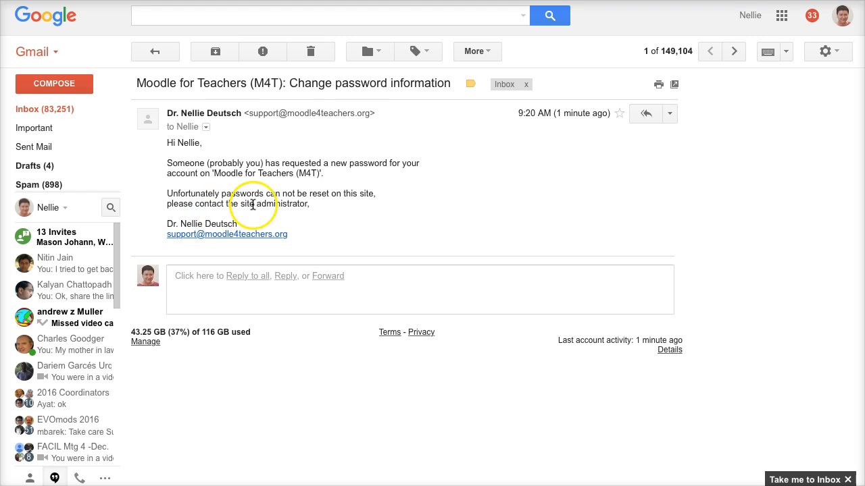
pyautogui.moveTo(105, 478)
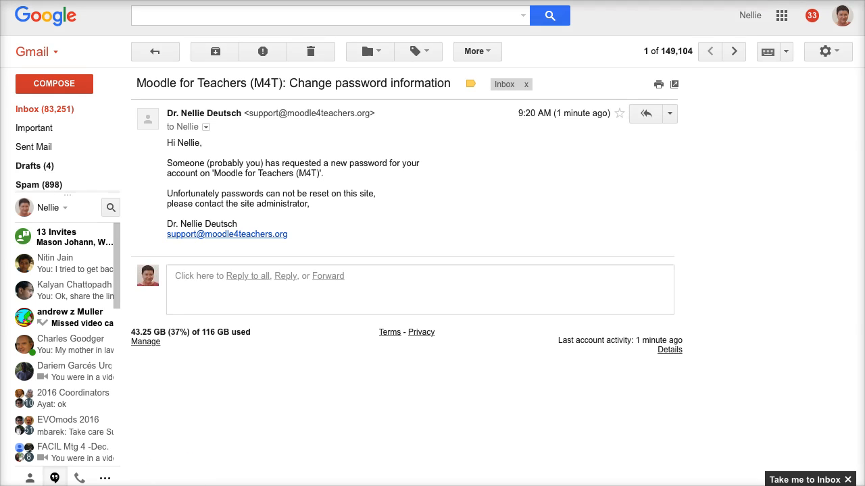
pyautogui.moveTo(757, 405)
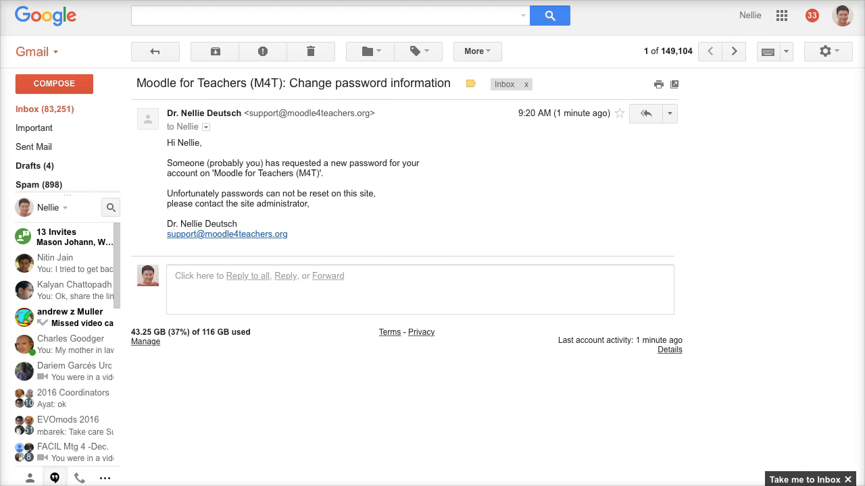
pyautogui.click(227, 233)
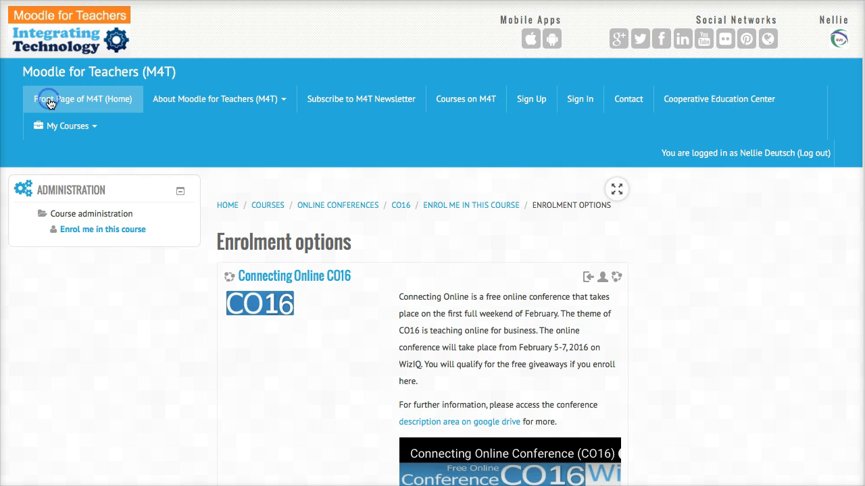
# Step: Go to the Front Page of M4T from the CO16 enrolment options
pyautogui.click(46, 99)
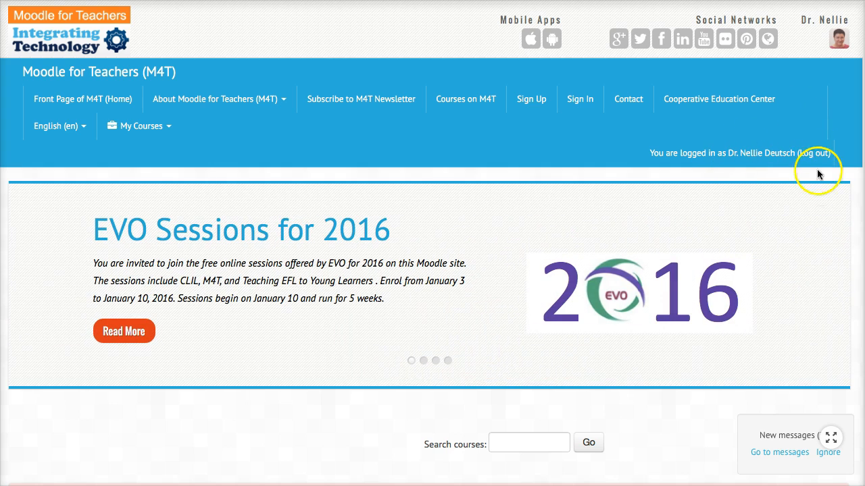
pyautogui.moveTo(803, 167)
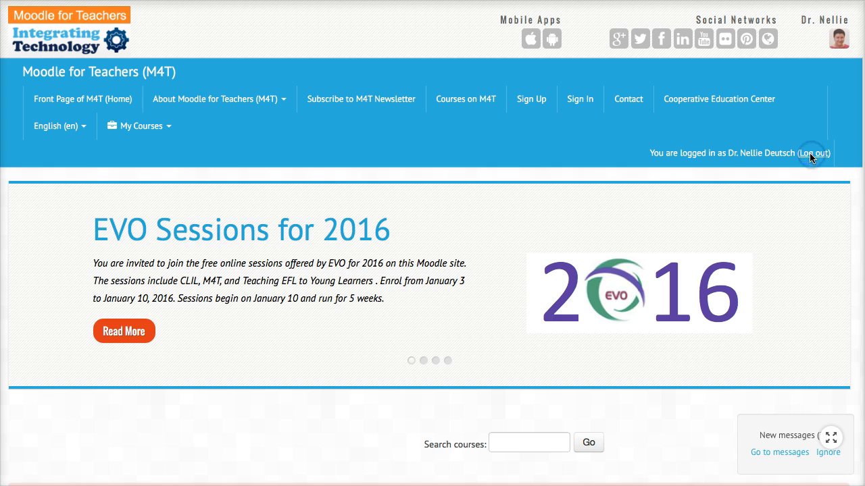
# Step: Log out, then view the log-in page with its Google, Facebook and LinkedIn sign-in options
pyautogui.click(811, 152)
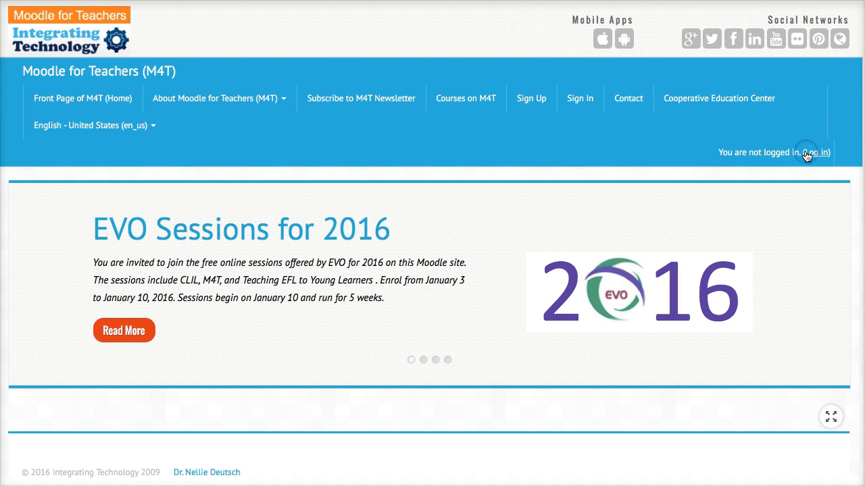
pyautogui.click(817, 151)
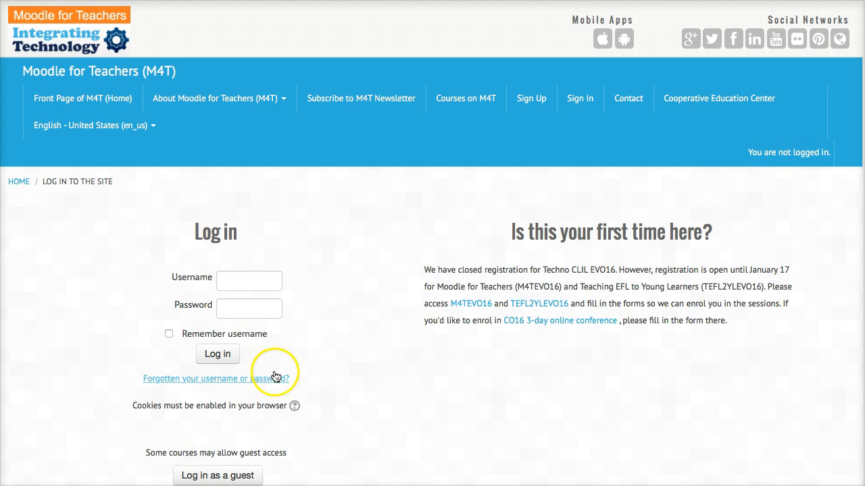
pyautogui.scroll(-3)
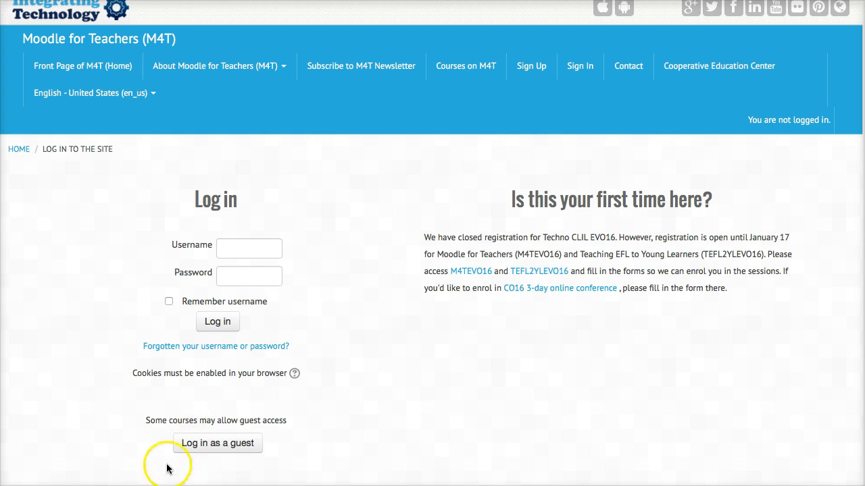
pyautogui.scroll(-3)
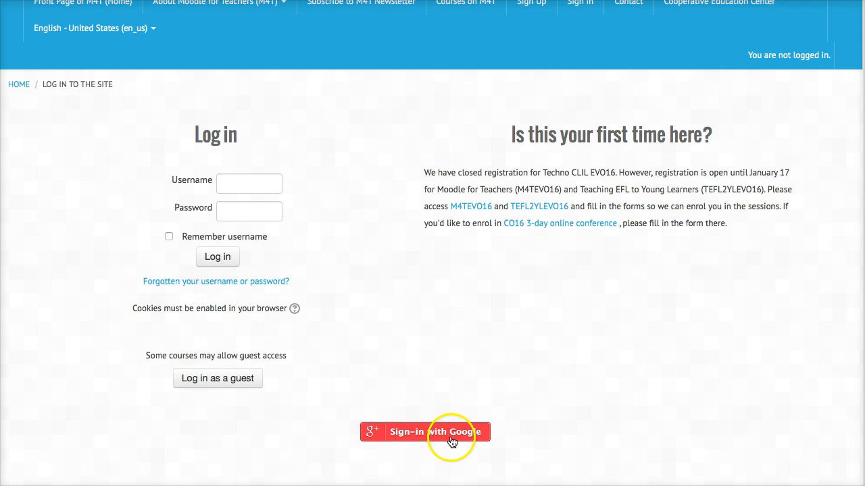
pyautogui.scroll(-3)
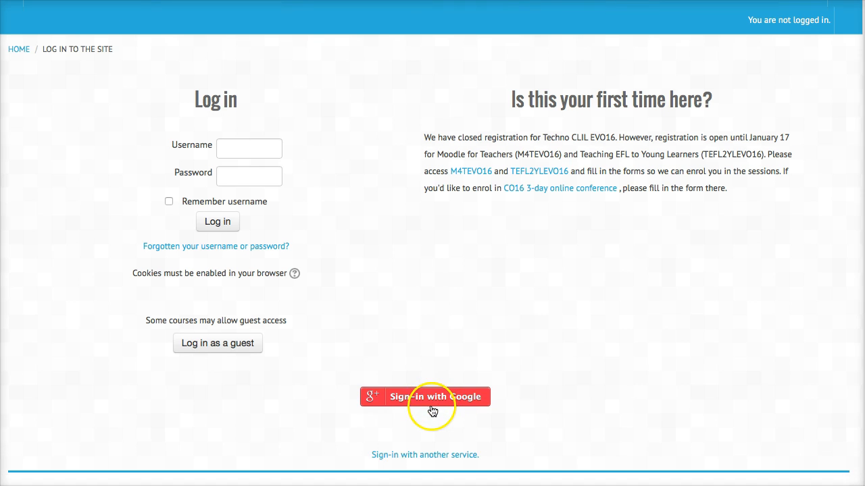
pyautogui.scroll(-3)
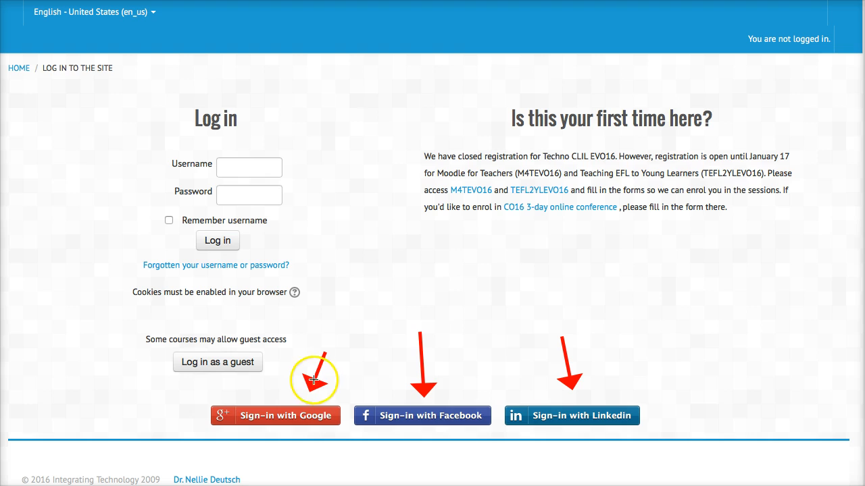
pyautogui.moveTo(339, 380)
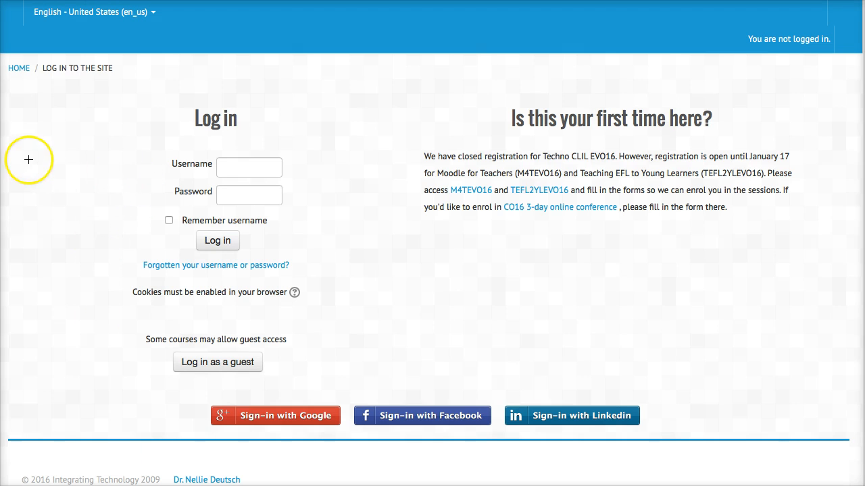
pyautogui.moveTo(73, 277)
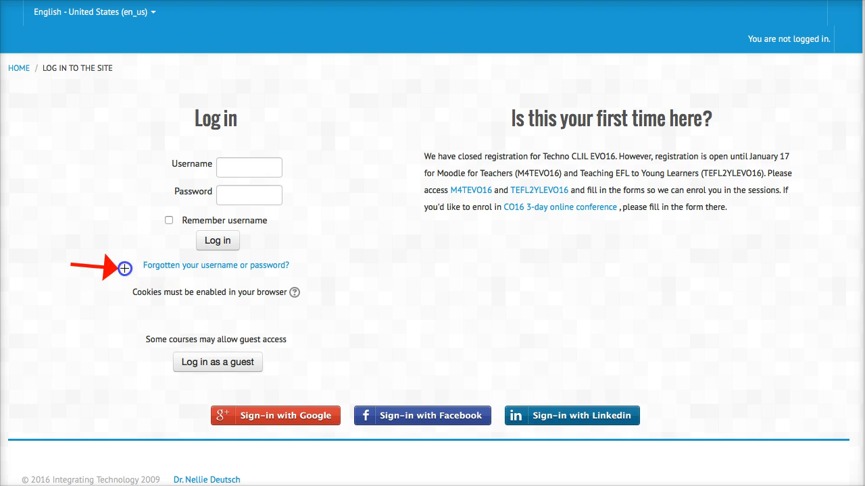
pyautogui.moveTo(76, 458)
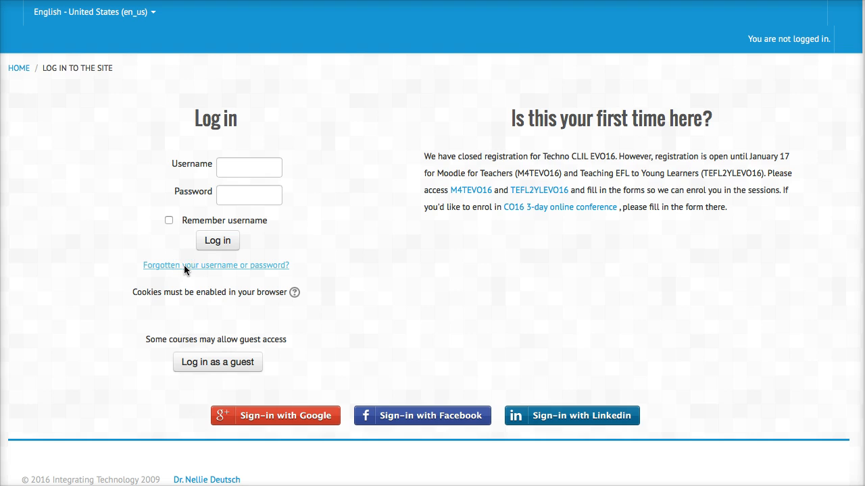
# Step: Go to the forgotten username or password page from the log-in form
pyautogui.click(214, 265)
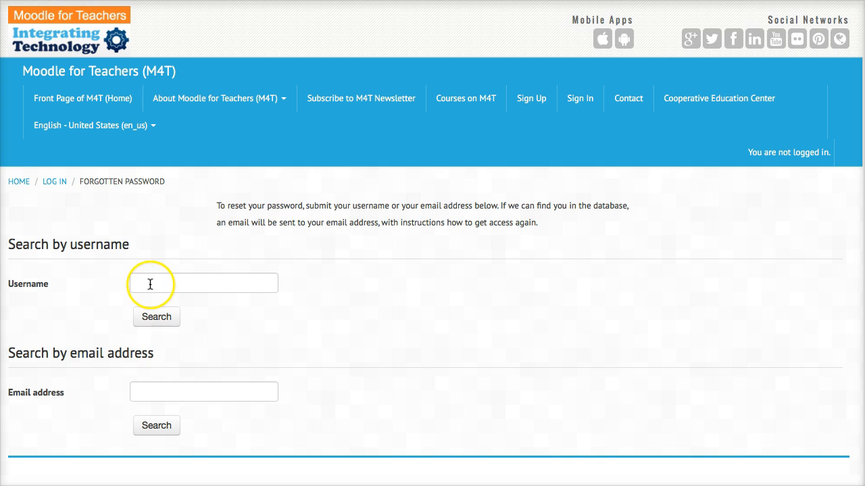
# Step: Request a password reset by email for the account's Gmail address via Search
pyautogui.click(203, 392)
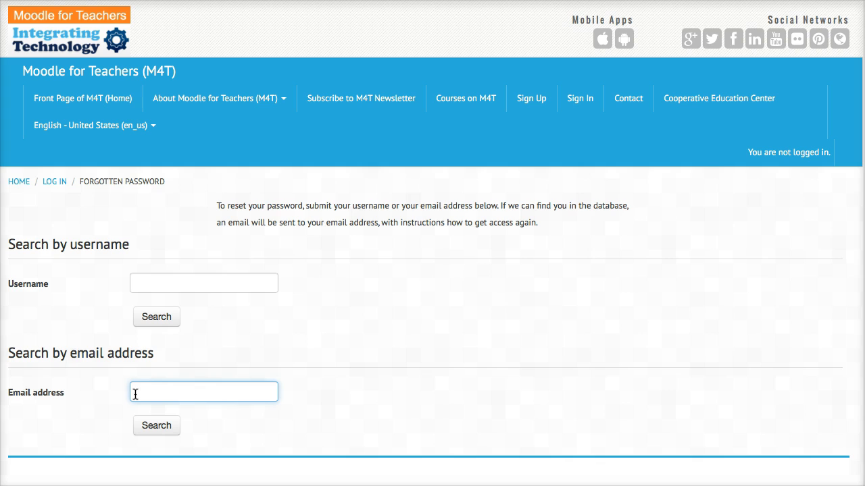
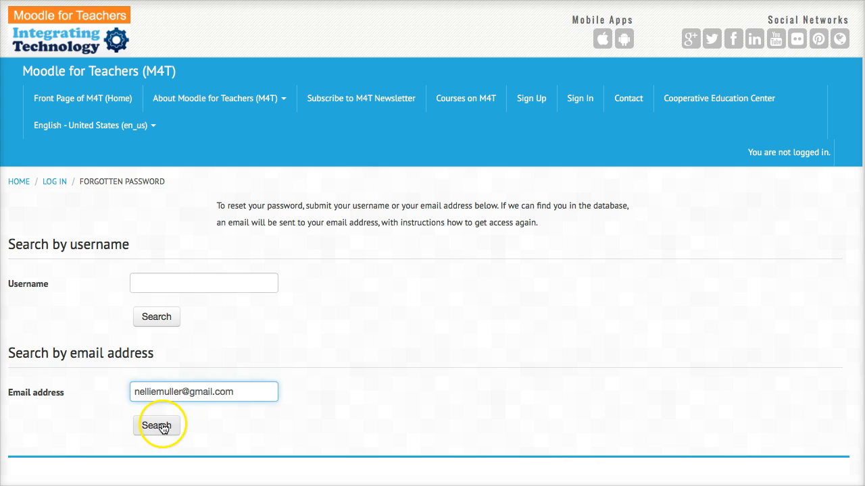
pyautogui.click(157, 424)
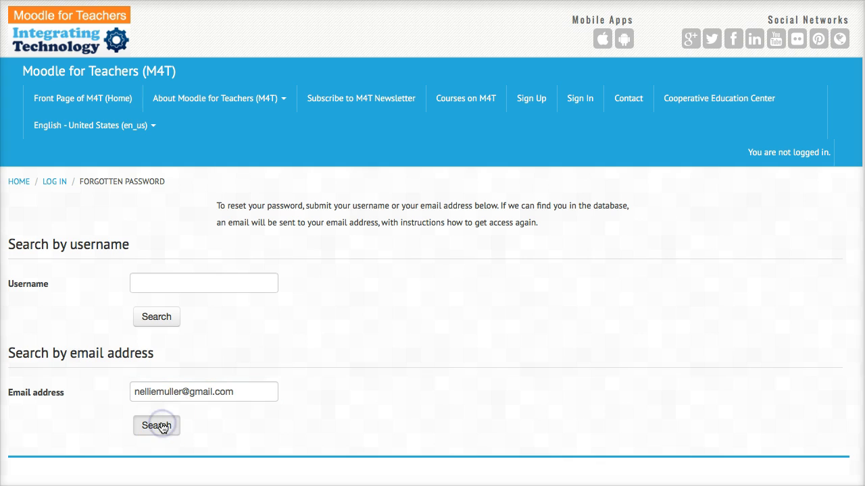
pyautogui.click(157, 425)
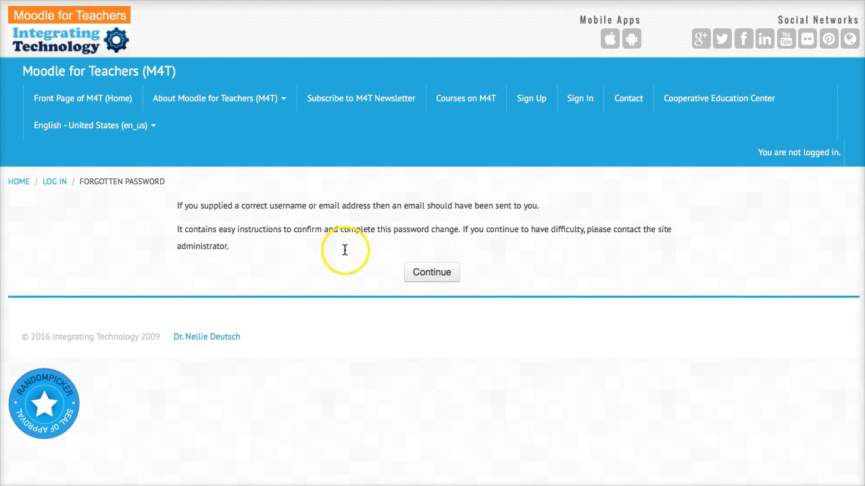
pyautogui.moveTo(105, 309)
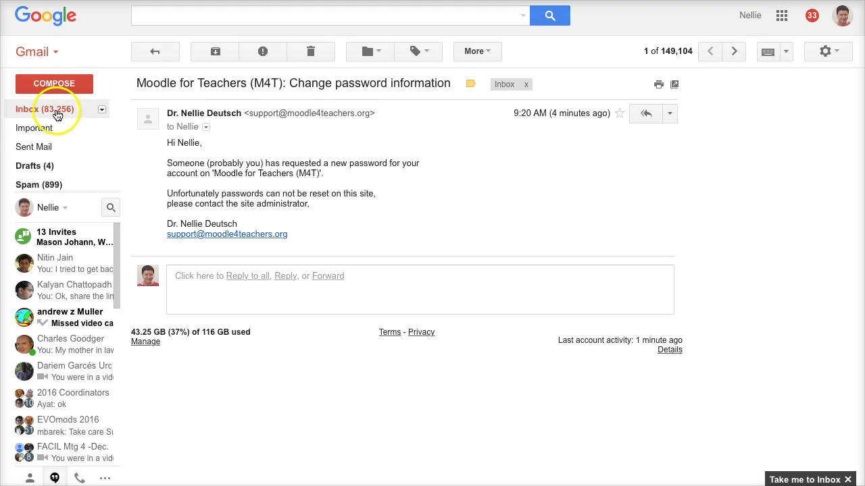
# Step: Return to the inbox and read the 'M4T: Password reset request' email with the reset link
pyautogui.click(27, 108)
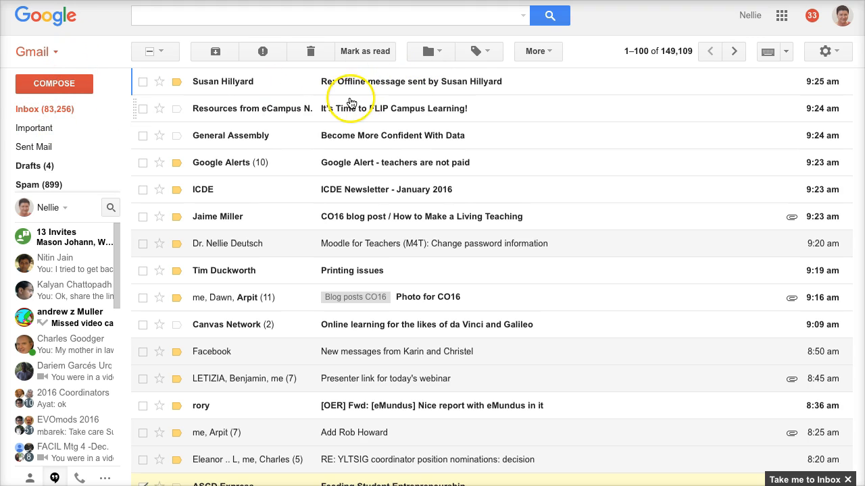
pyautogui.moveTo(364, 100)
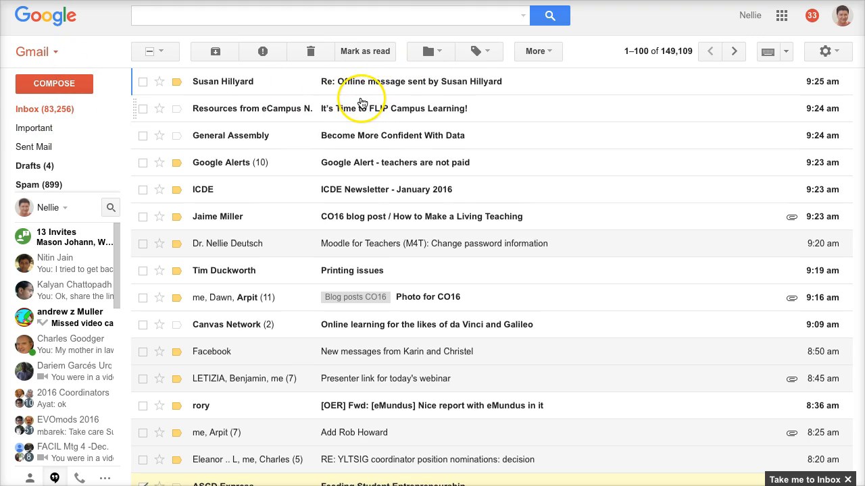
pyautogui.moveTo(97, 108)
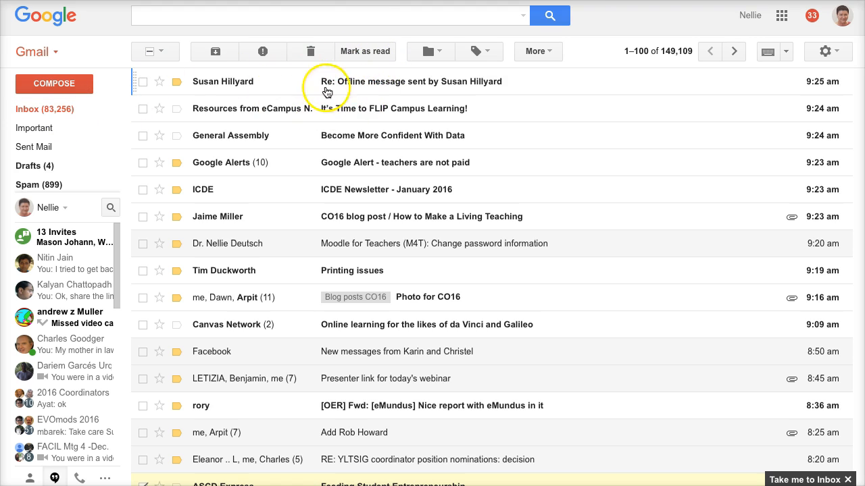
pyautogui.moveTo(206, 89)
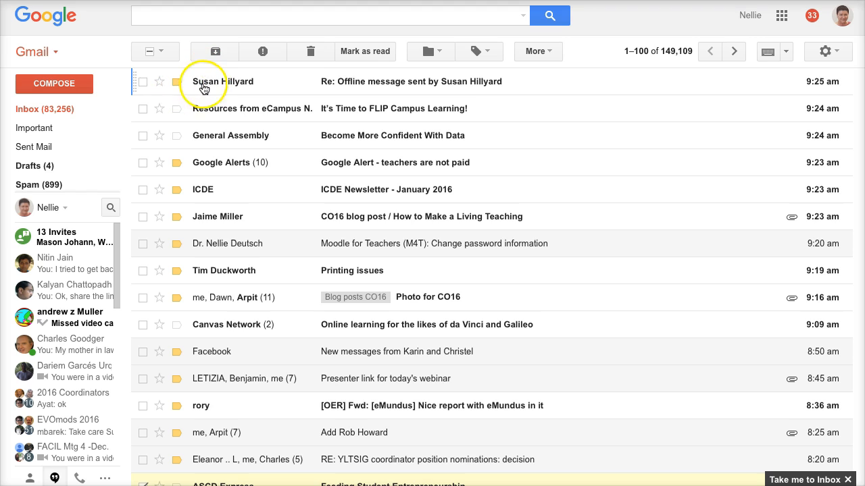
pyautogui.moveTo(392, 149)
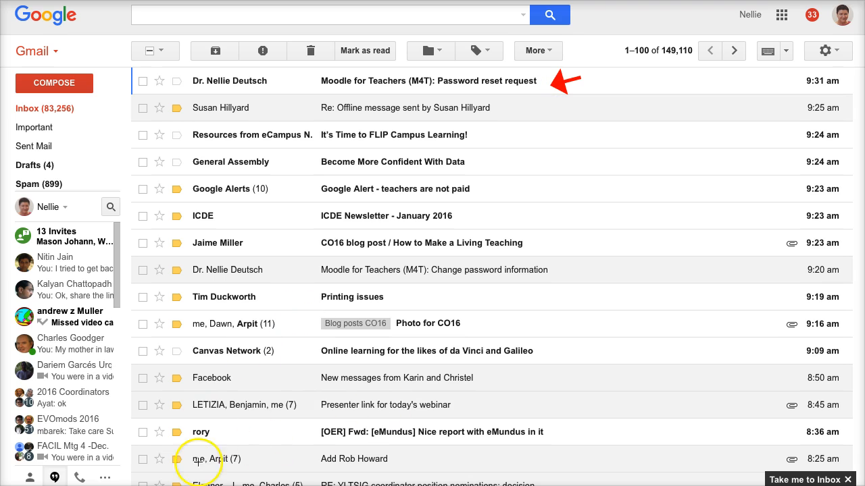
pyautogui.moveTo(385, 98)
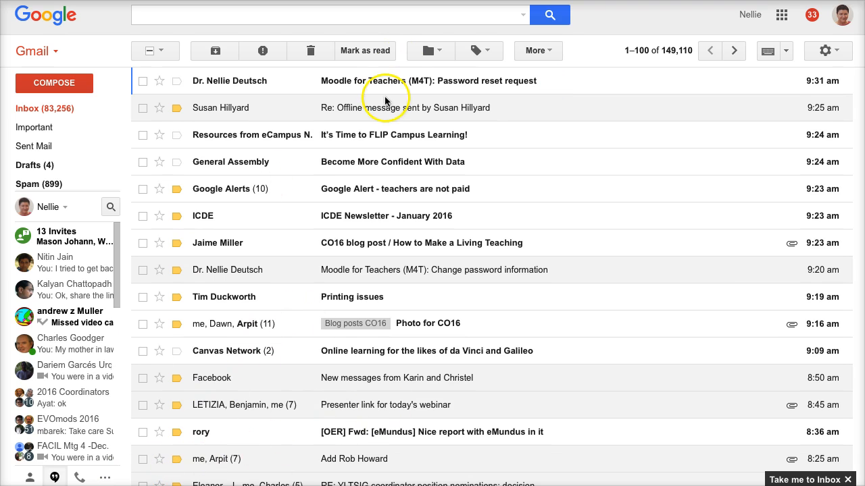
pyautogui.click(429, 81)
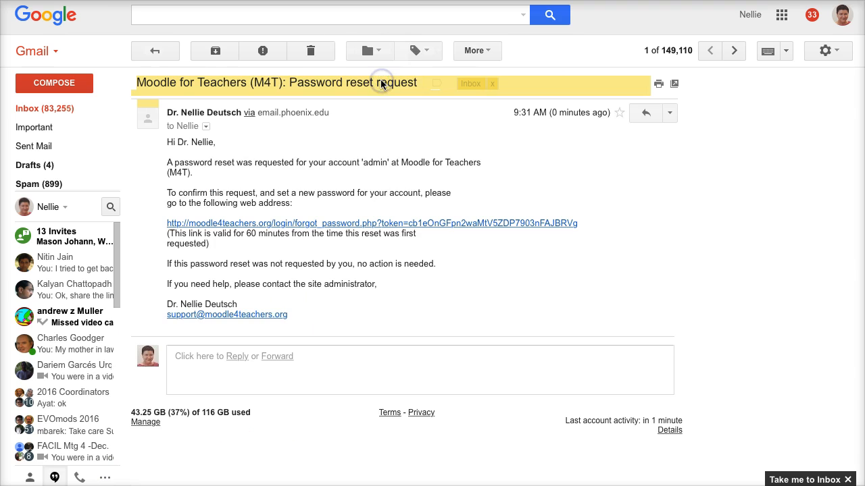
pyautogui.moveTo(132, 397)
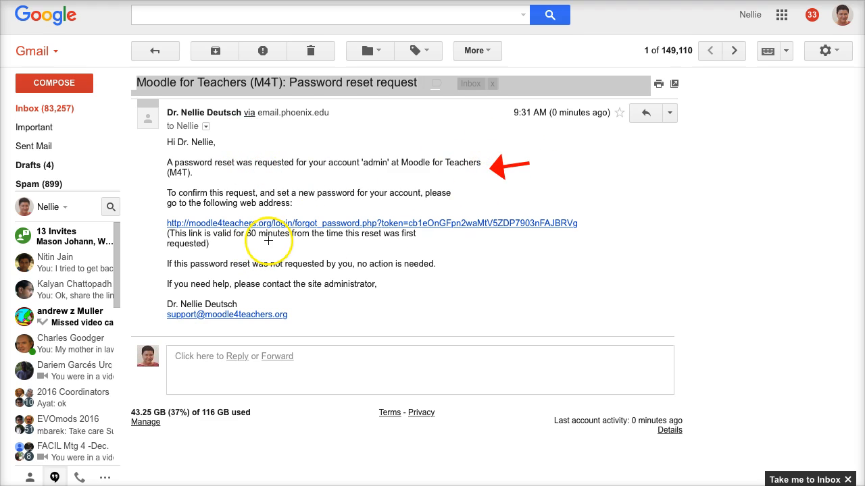
pyautogui.moveTo(411, 215)
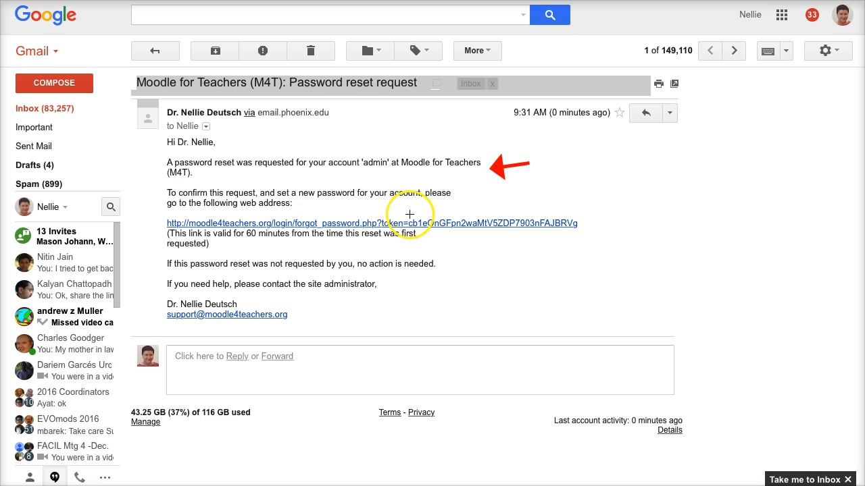
pyautogui.moveTo(224, 246)
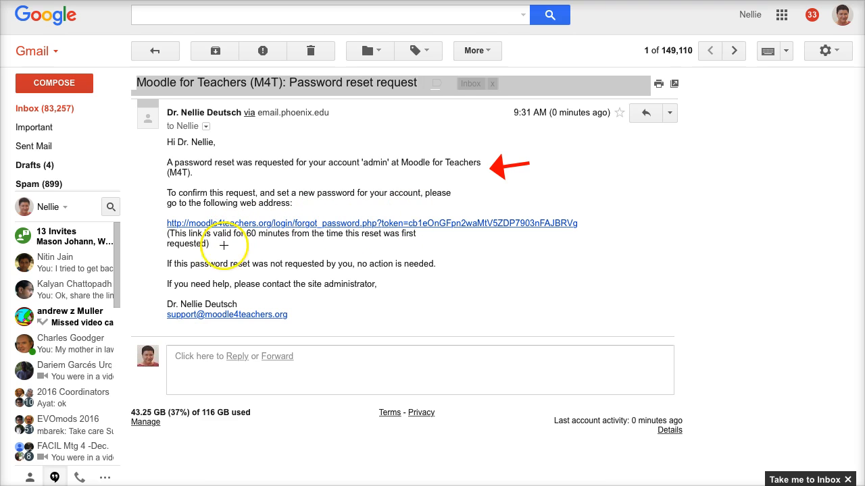
pyautogui.moveTo(423, 254)
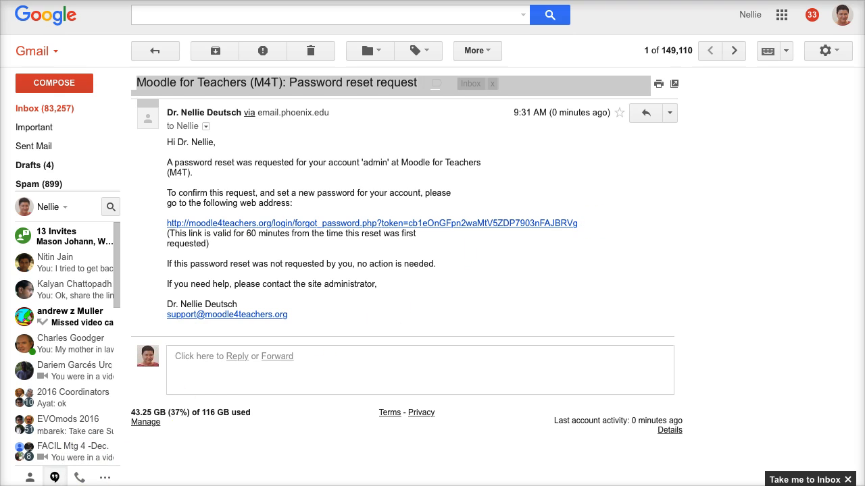
# Step: Follow the forgot_password.php reset link from the Gmail email to reach Moodle's Set password page
pyautogui.click(371, 223)
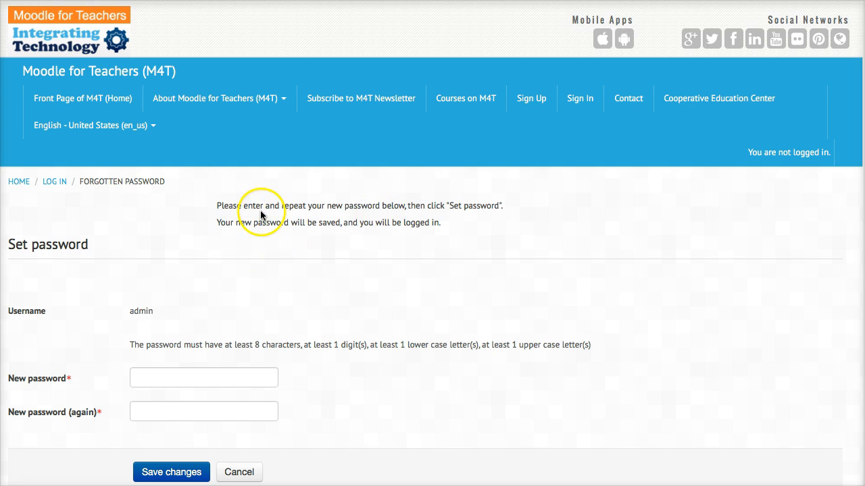
pyautogui.moveTo(364, 209)
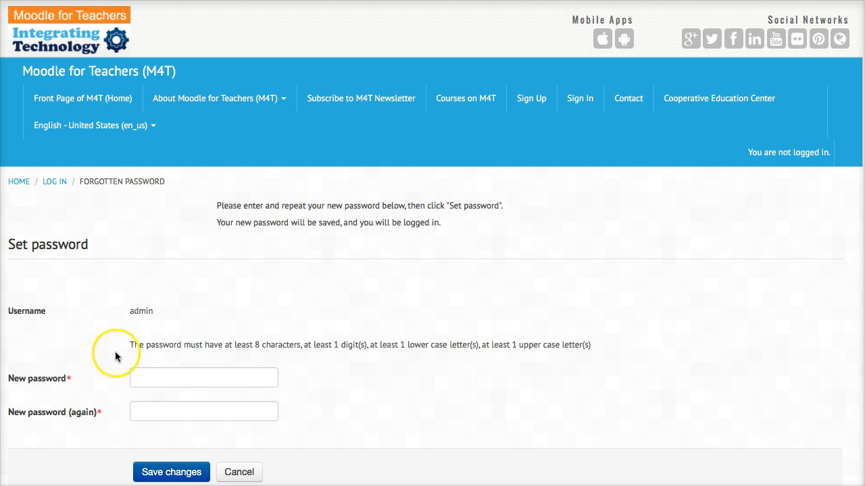
# Step: Enter the new admin password in both New password fields and submit with Save changes
pyautogui.click(203, 378)
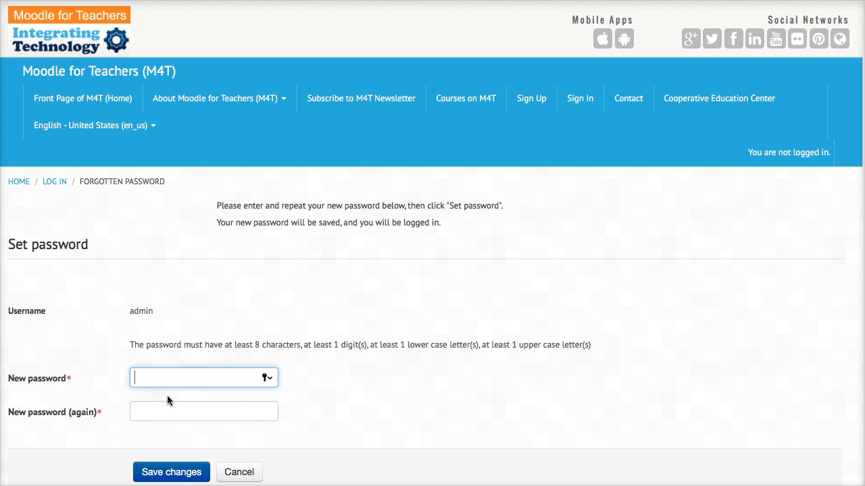
pyautogui.write('password')
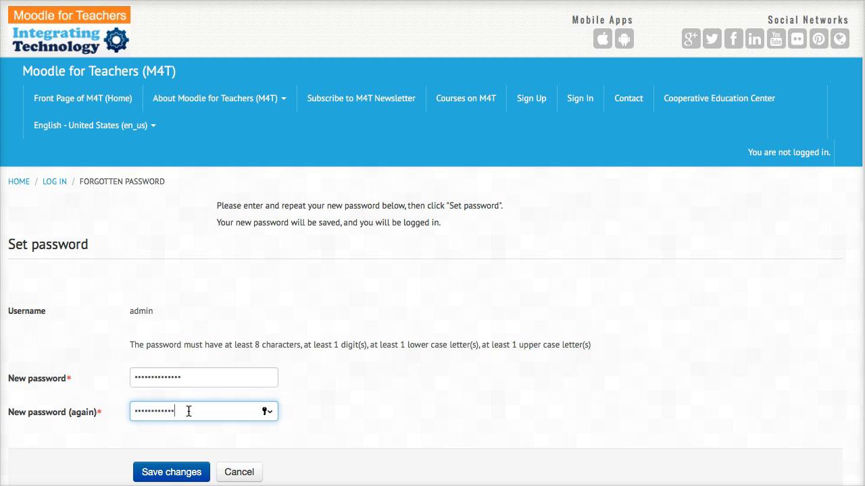
pyautogui.click(171, 411)
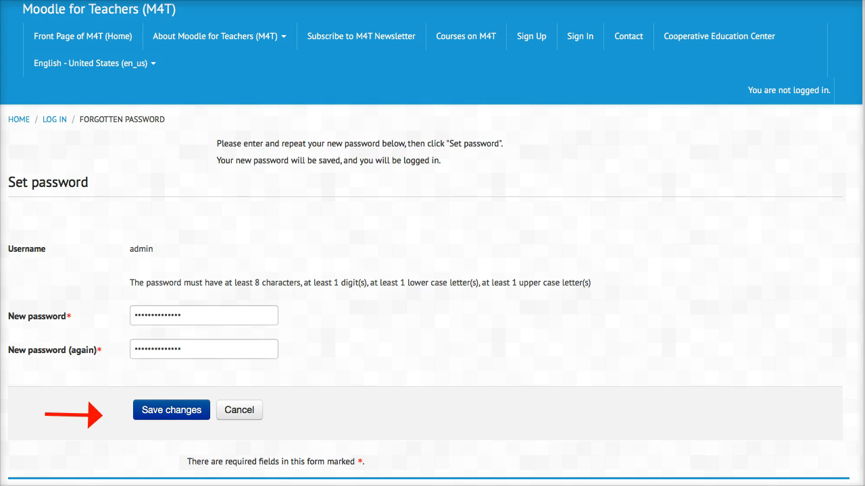
pyautogui.click(170, 411)
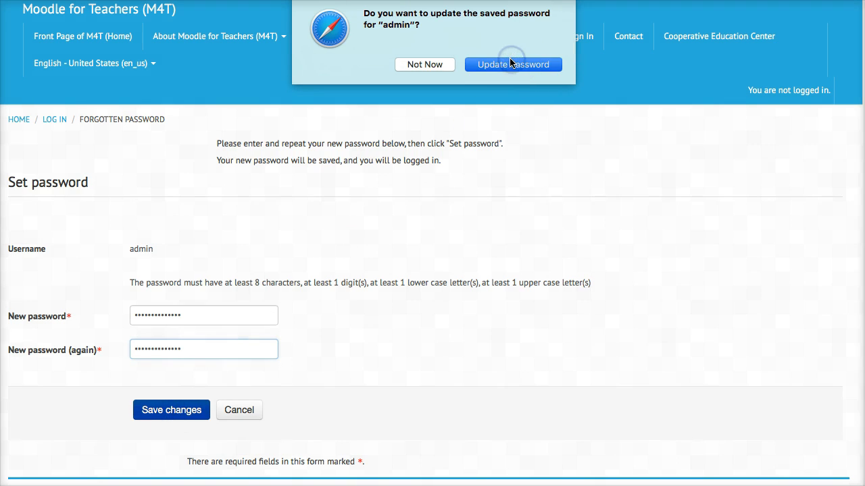
# Step: Let Safari update its saved password, save changes, and continue to the front page logged in as Dr. Nellie Deutsch
pyautogui.click(513, 65)
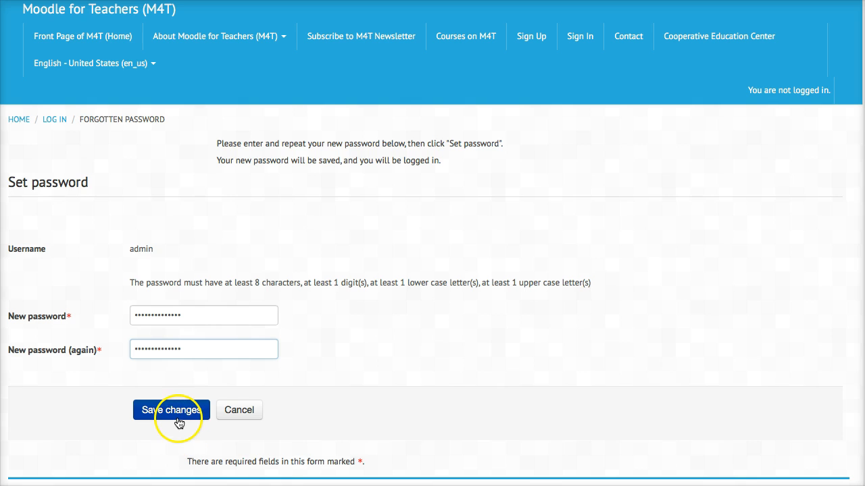
pyautogui.click(170, 411)
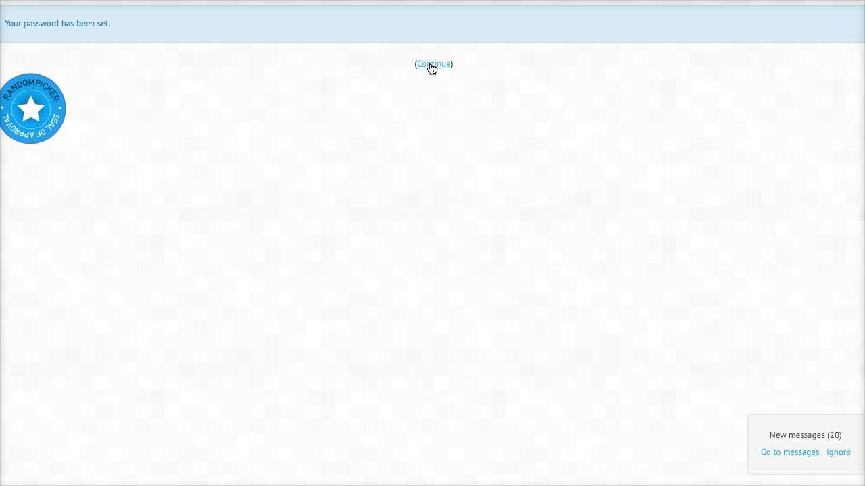
pyautogui.moveTo(429, 71)
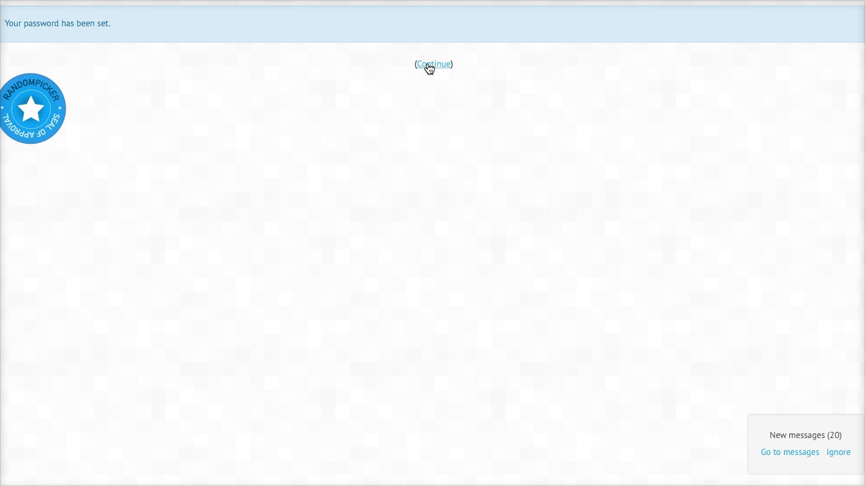
pyautogui.click(432, 63)
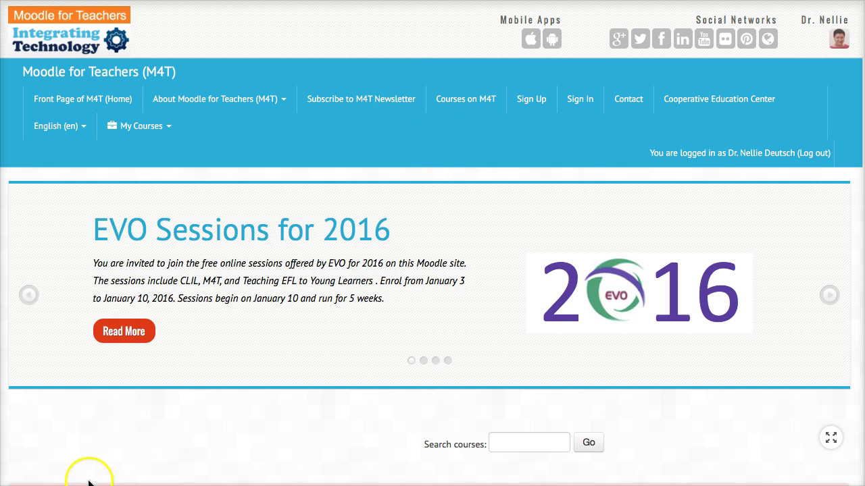
pyautogui.moveTo(745, 103)
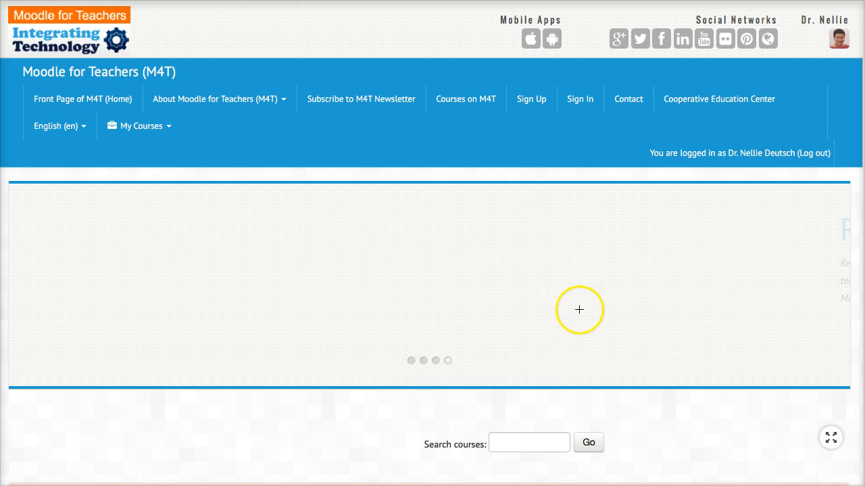
pyautogui.moveTo(563, 407)
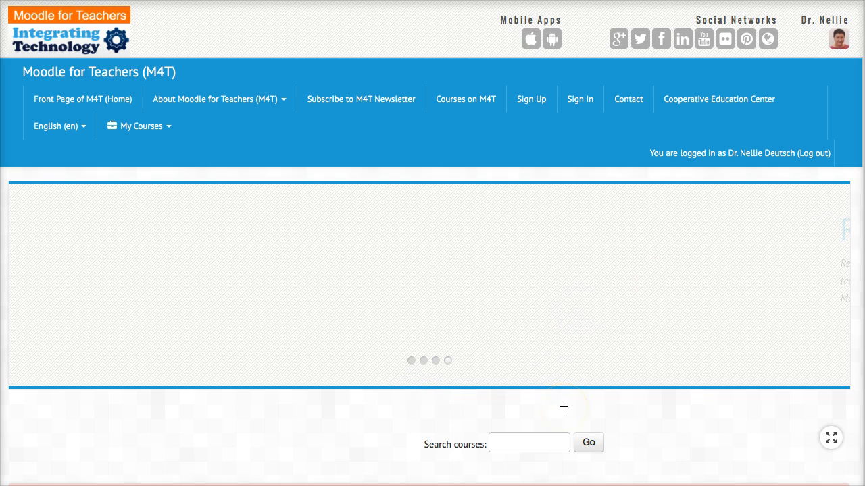